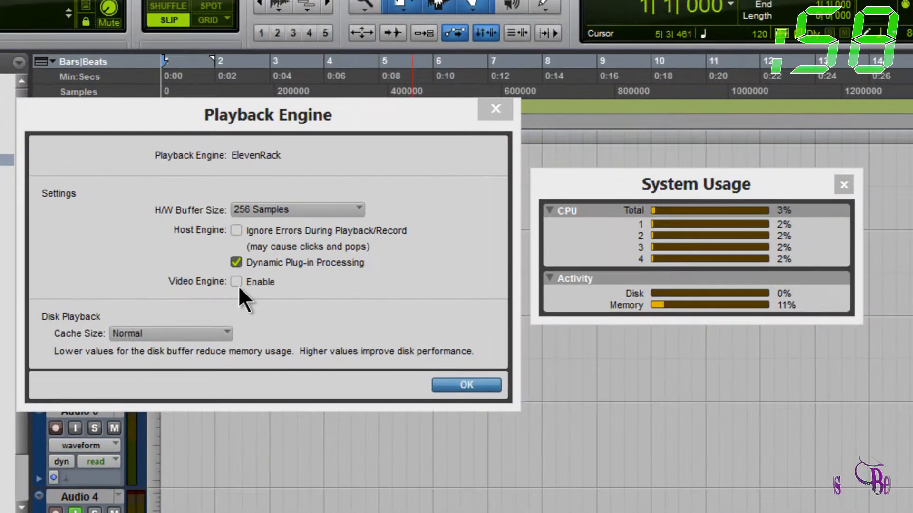
Close System Usage and bring up the Bounce to Disk dialog for the main stereo mix
click(465, 385)
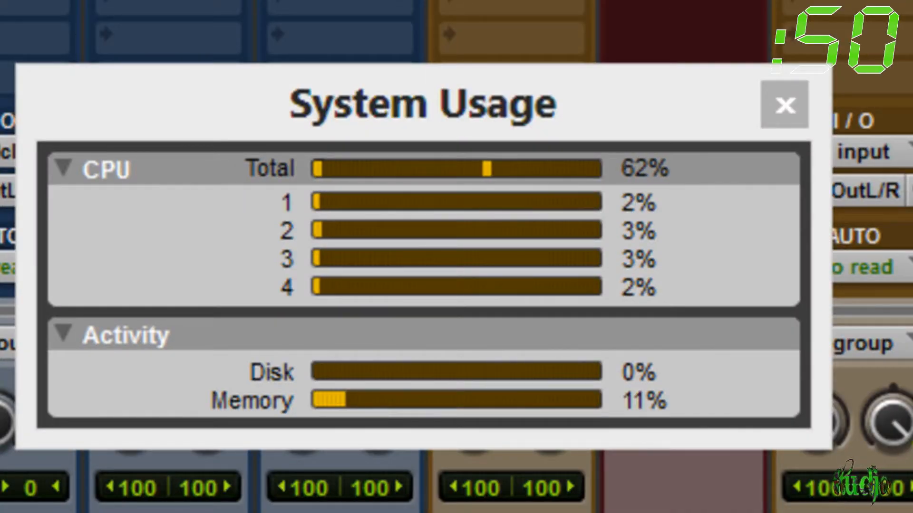
click(782, 105)
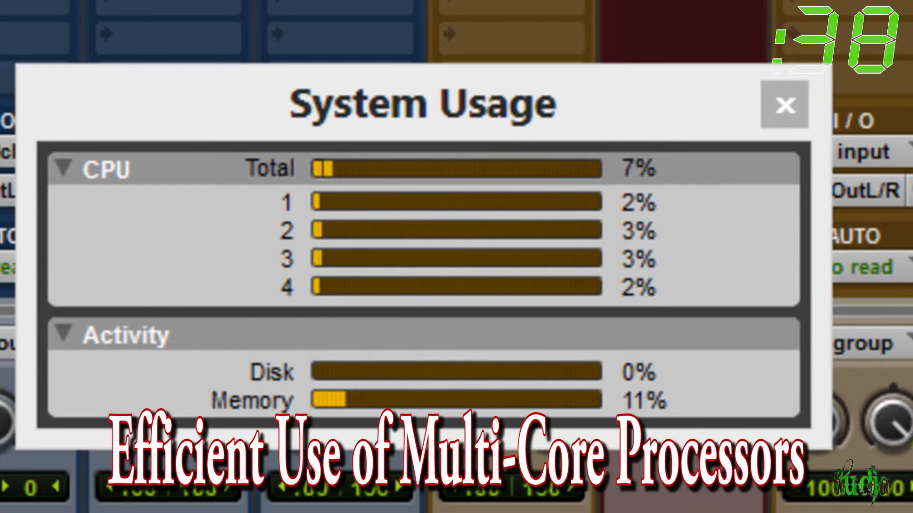
click(784, 106)
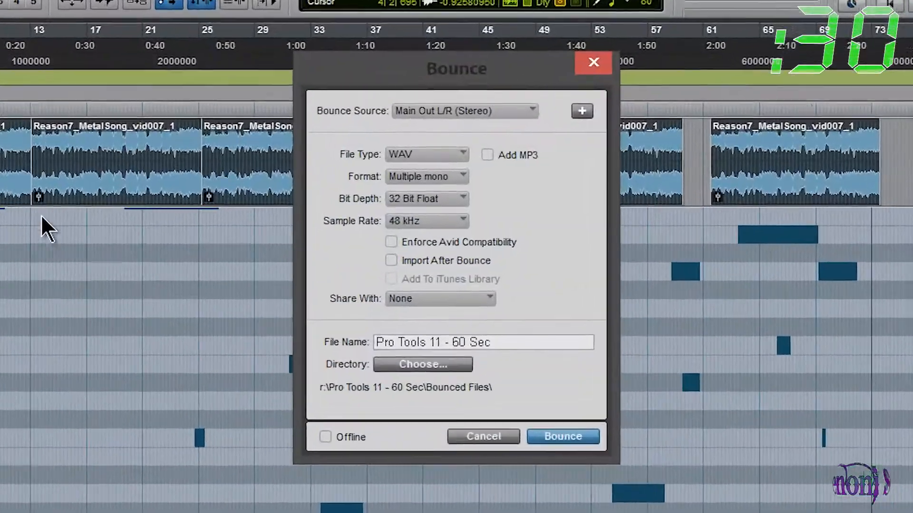
Bounce the mix offline as 24-bit interleaved WAV with an added MP3
click(324, 442)
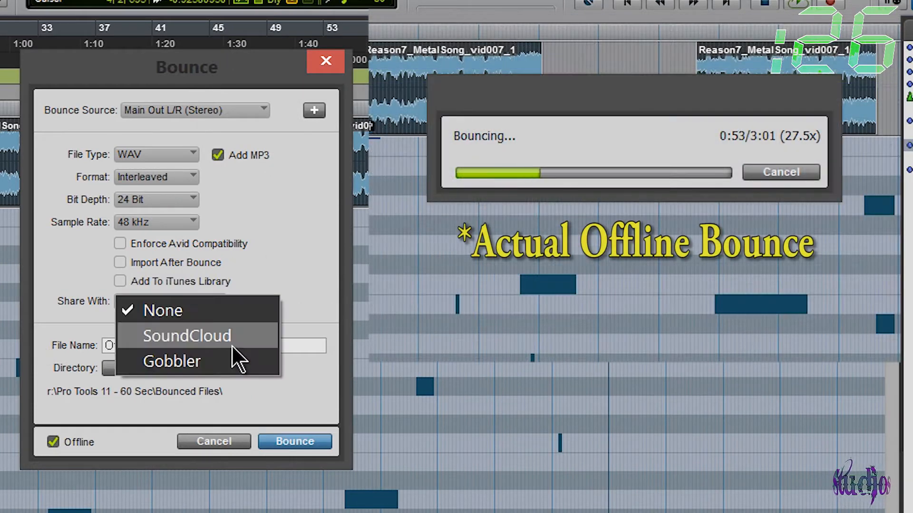
mouse_move(291, 291)
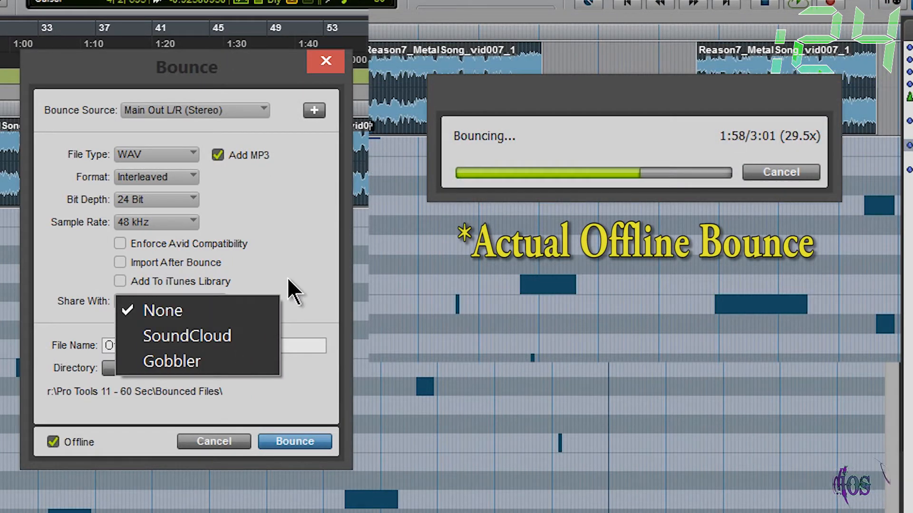
click(120, 282)
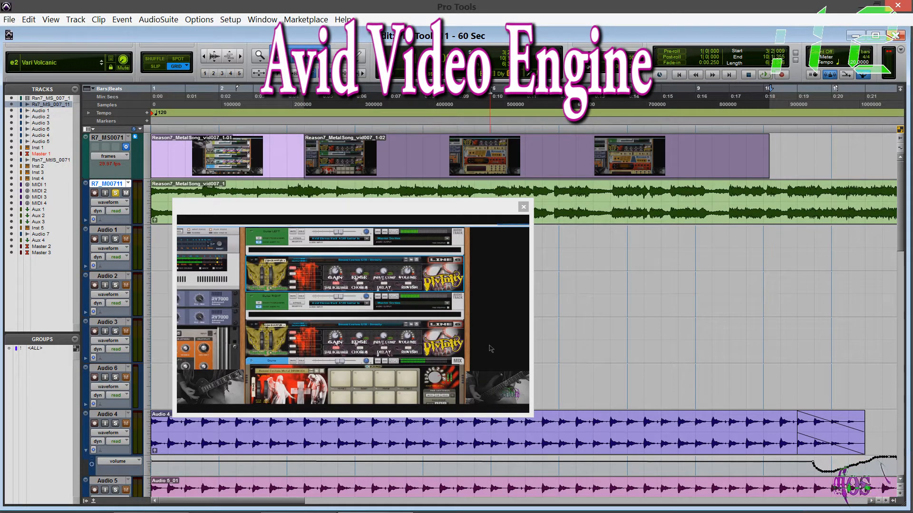
Close the Video window to reveal the empty Pro Tools 11 - 60 Sec session
click(522, 207)
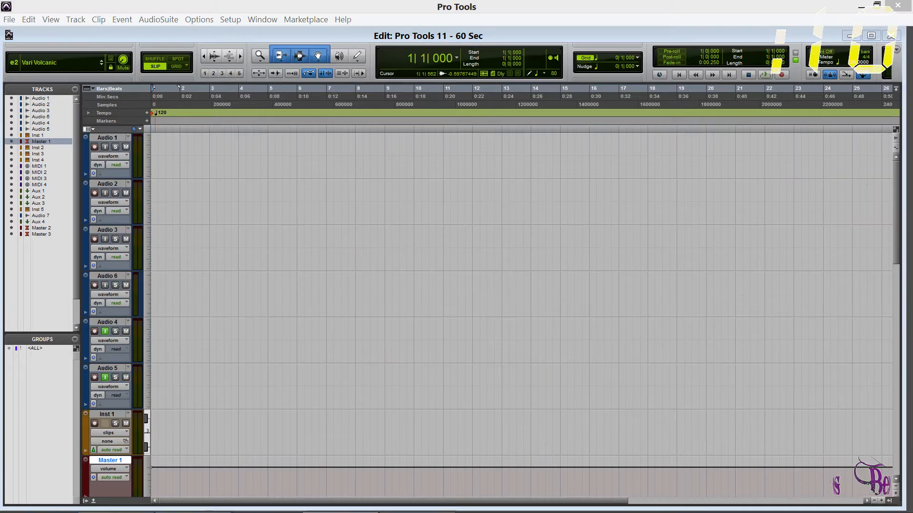